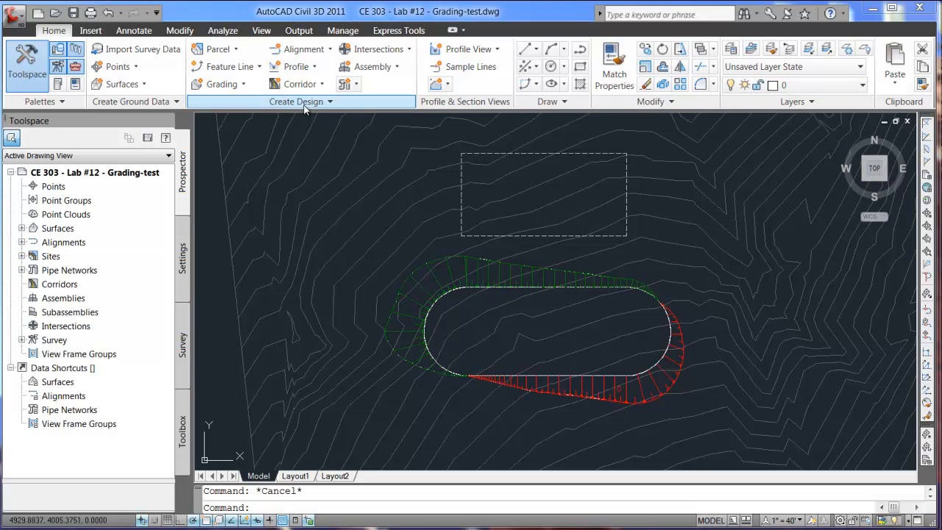
mouse_move(753, 324)
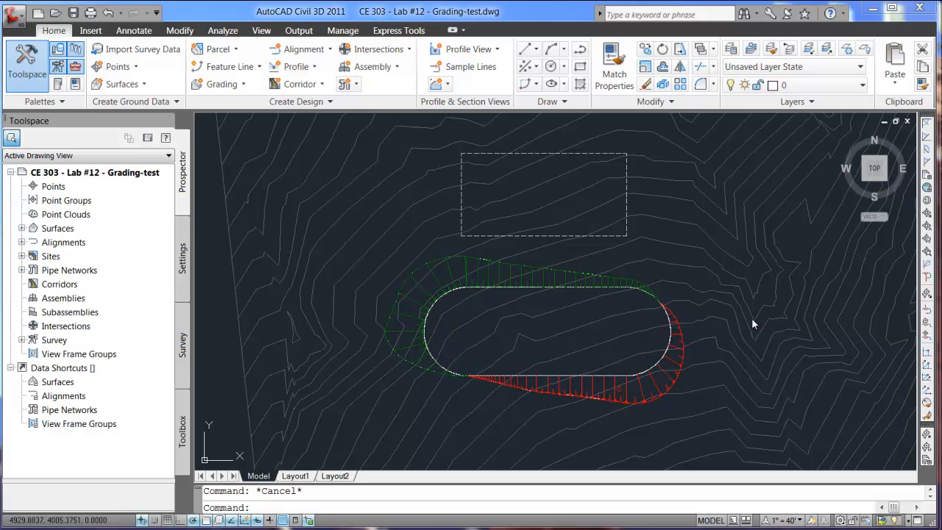
mouse_move(444, 310)
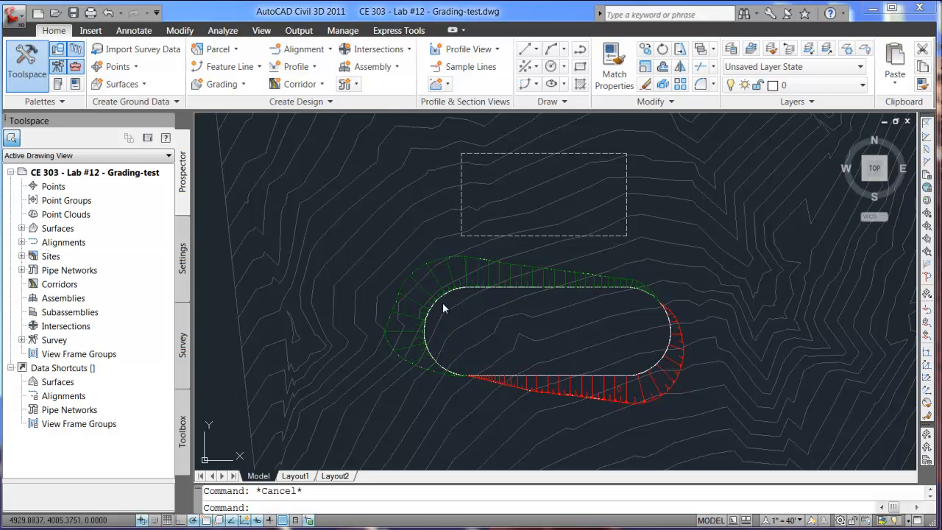
mouse_move(513, 376)
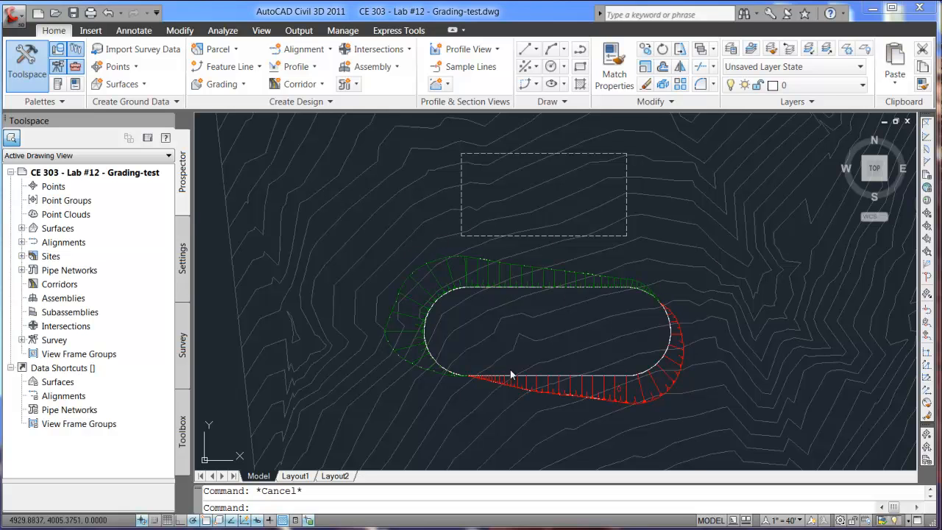
mouse_move(689, 377)
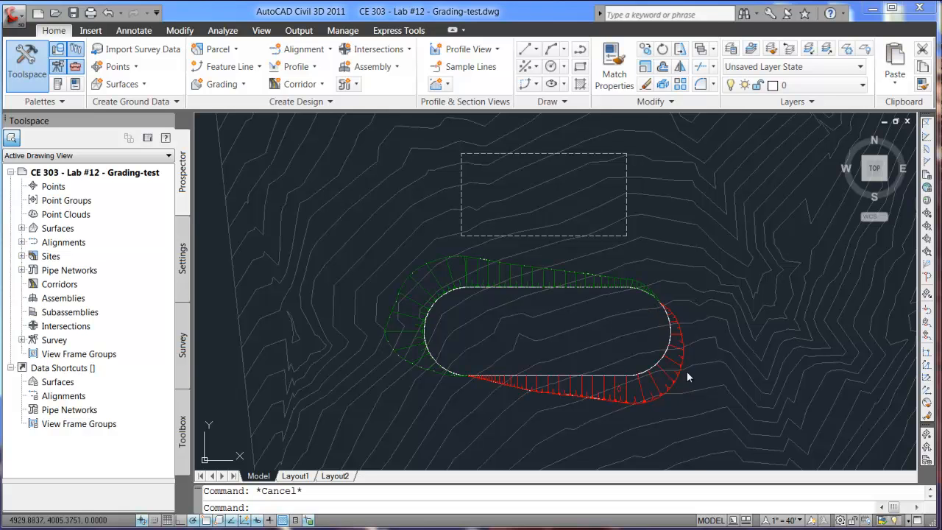
mouse_move(630, 407)
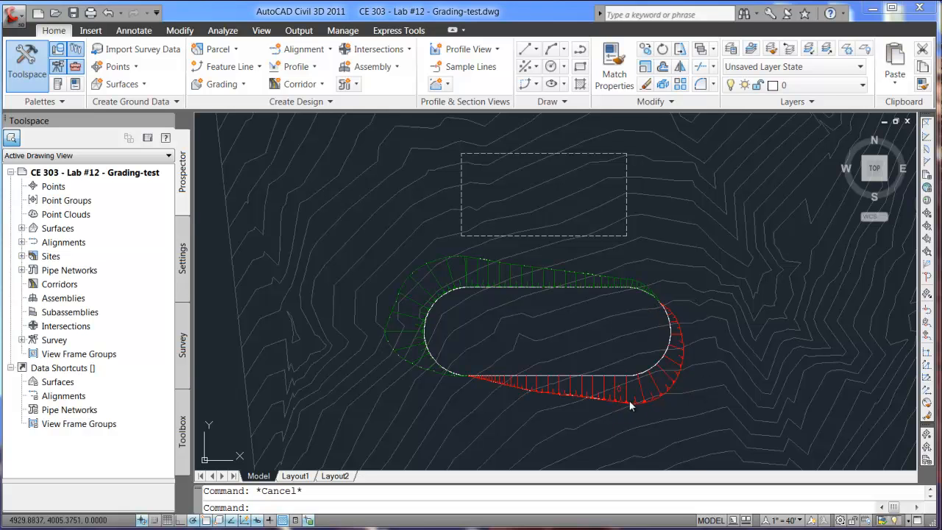
mouse_move(500, 370)
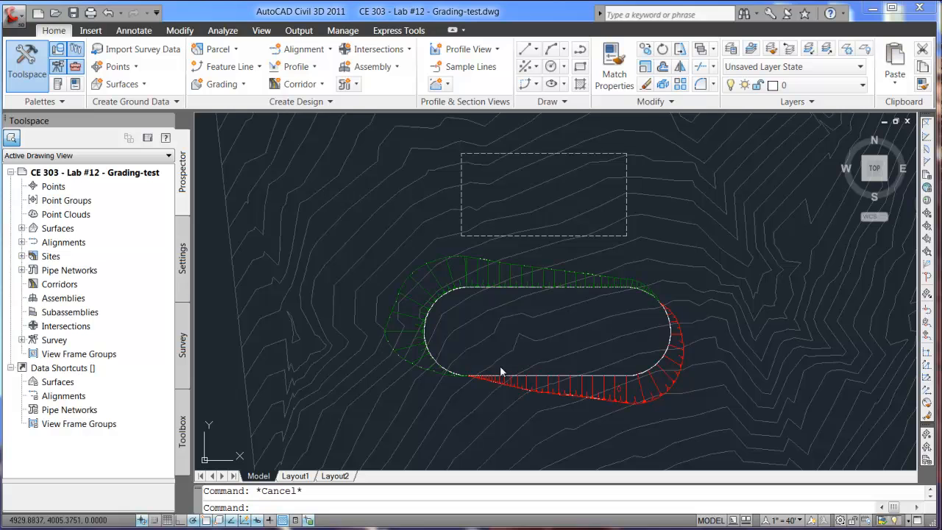
mouse_move(574, 272)
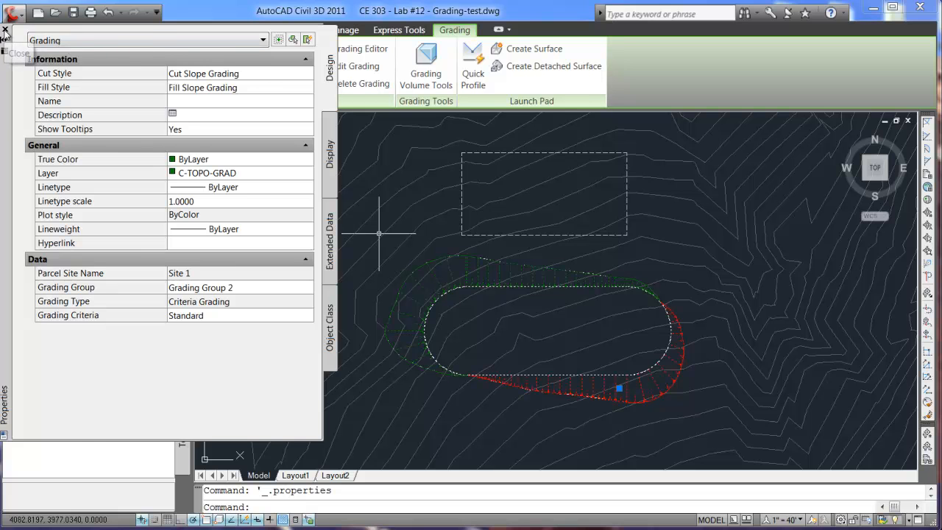
Close the grading Properties palette, leaving the Grading contextual tools available
click(6, 32)
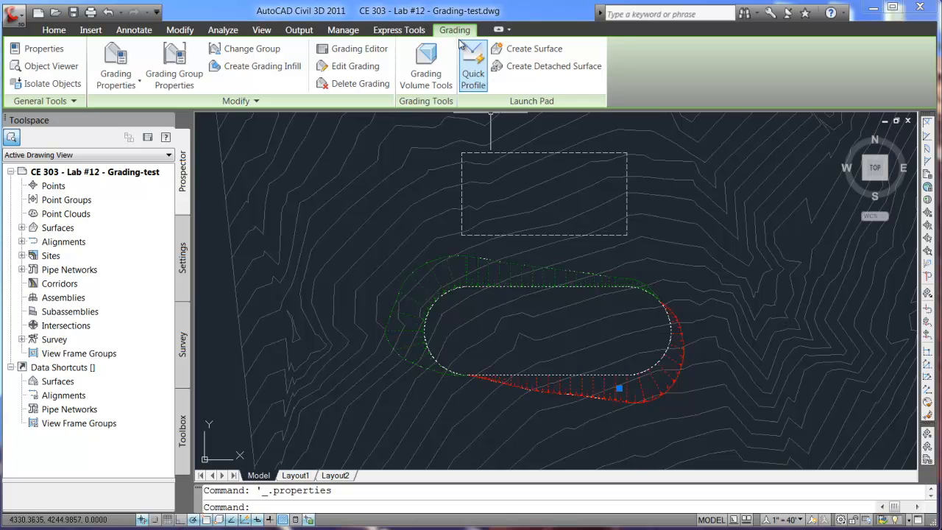
mouse_move(585, 318)
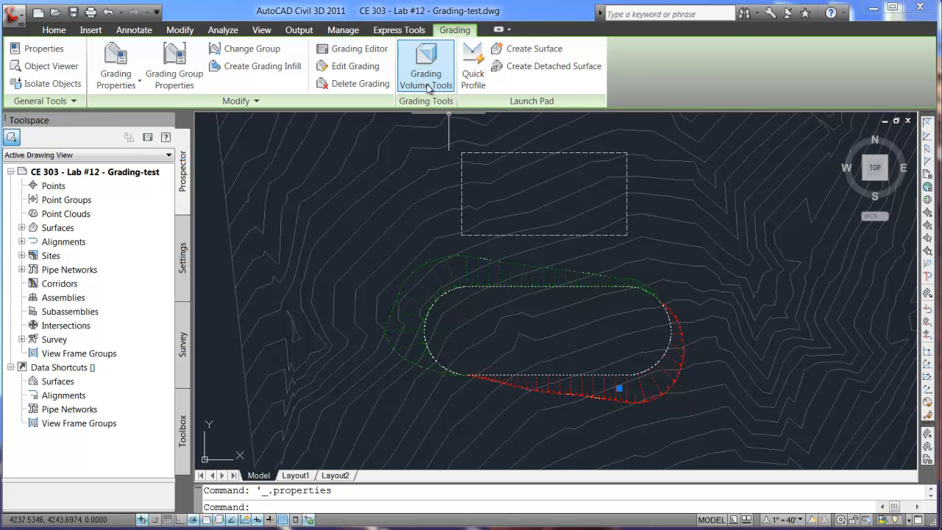
mouse_move(174, 66)
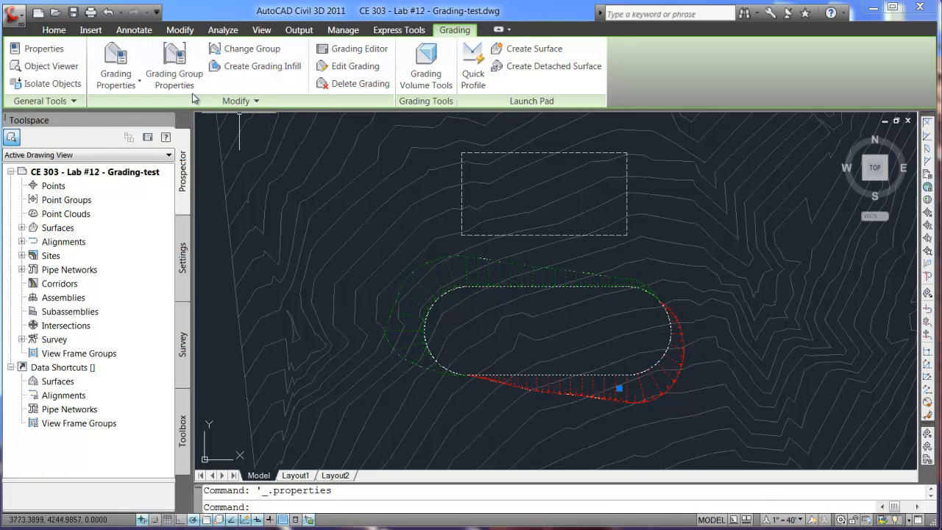
mouse_move(359, 49)
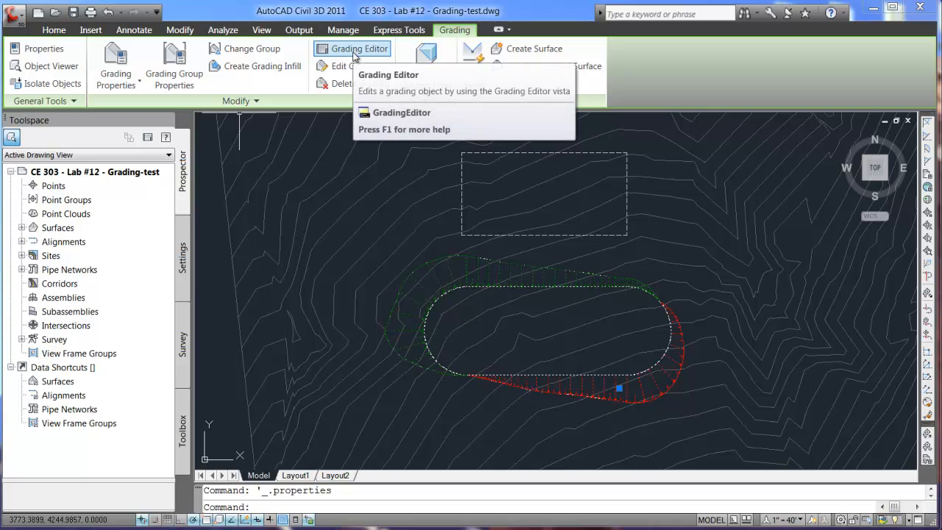
Set the grading's Cut Slope and Fill Slope to 2.000:1 in Grading Editor and apply
click(359, 49)
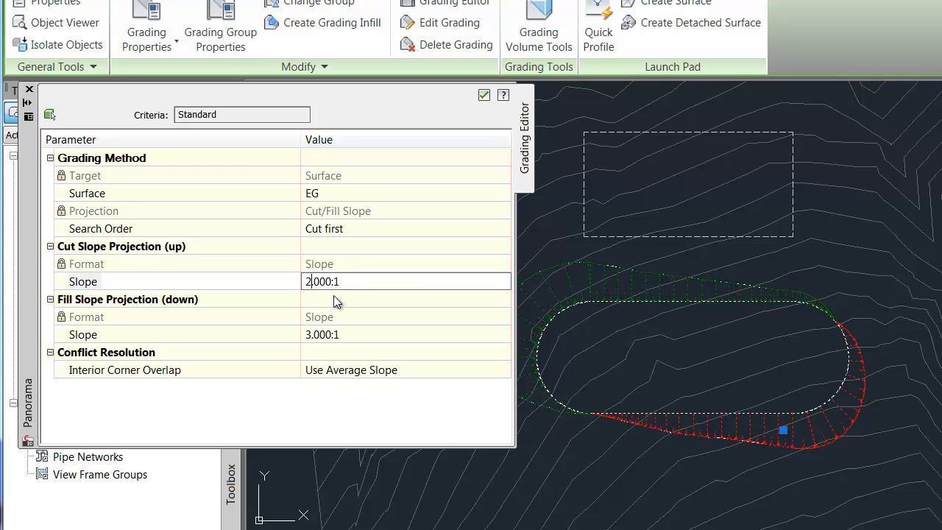
click(50, 299)
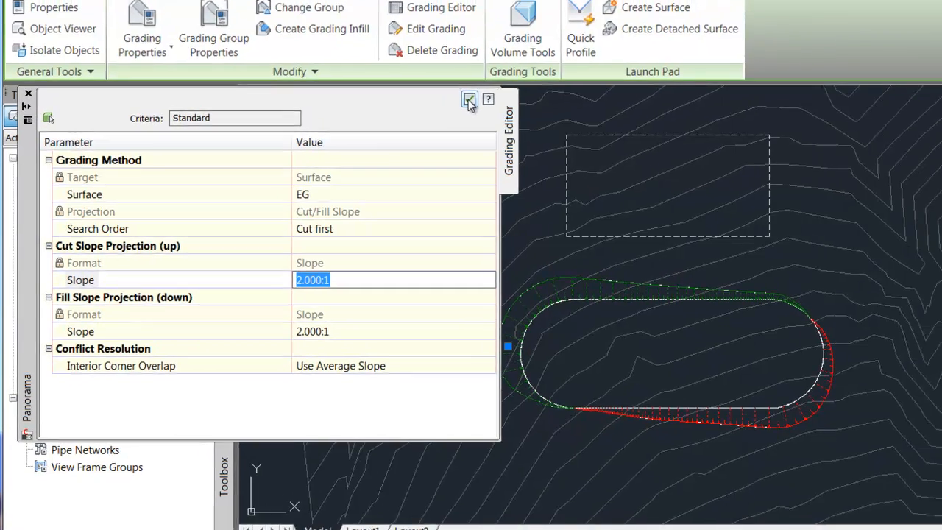
click(469, 100)
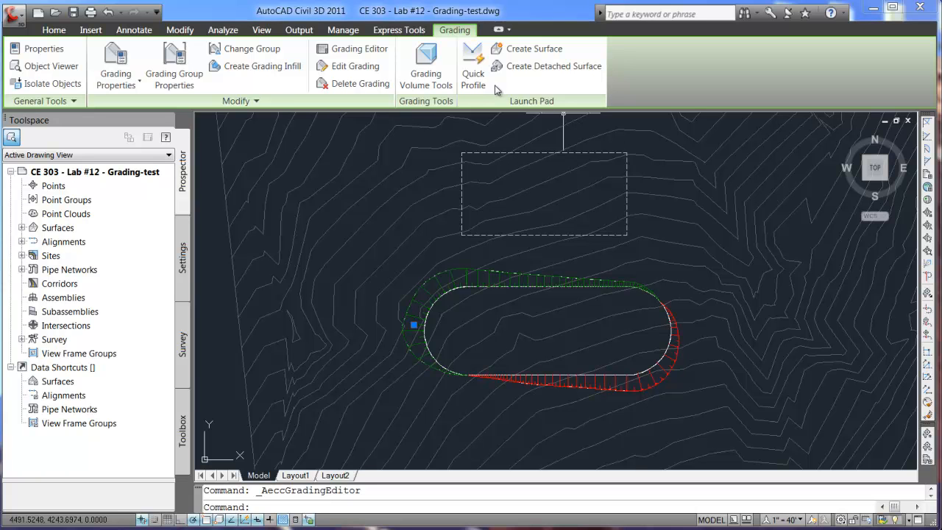
mouse_move(426, 65)
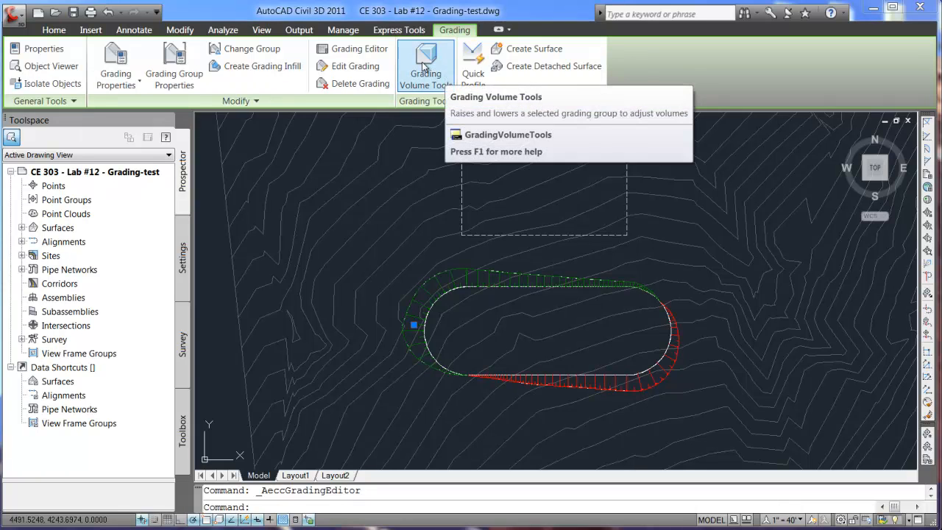
mouse_move(425, 66)
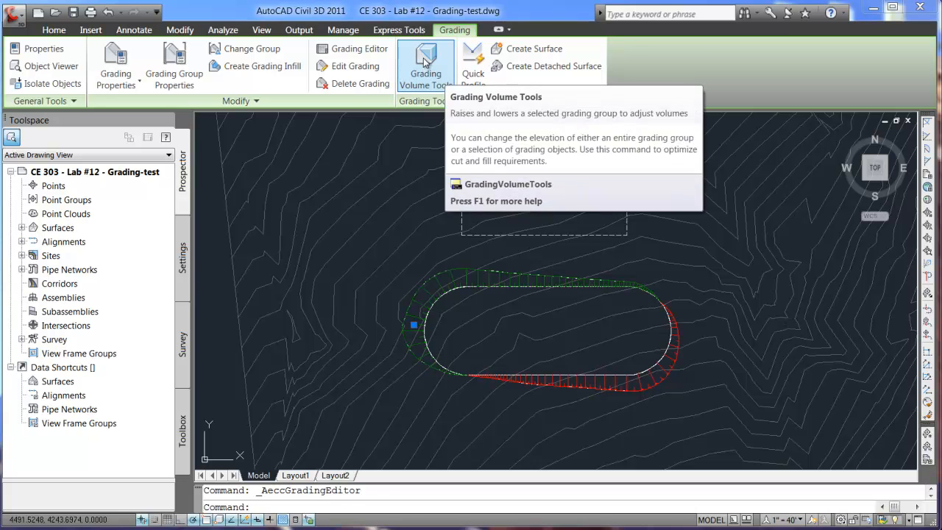
click(425, 66)
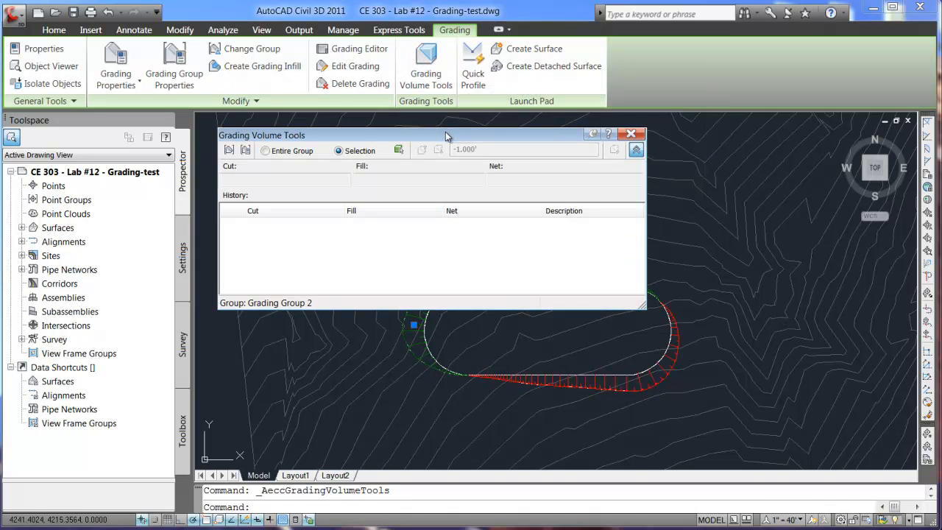
click(265, 150)
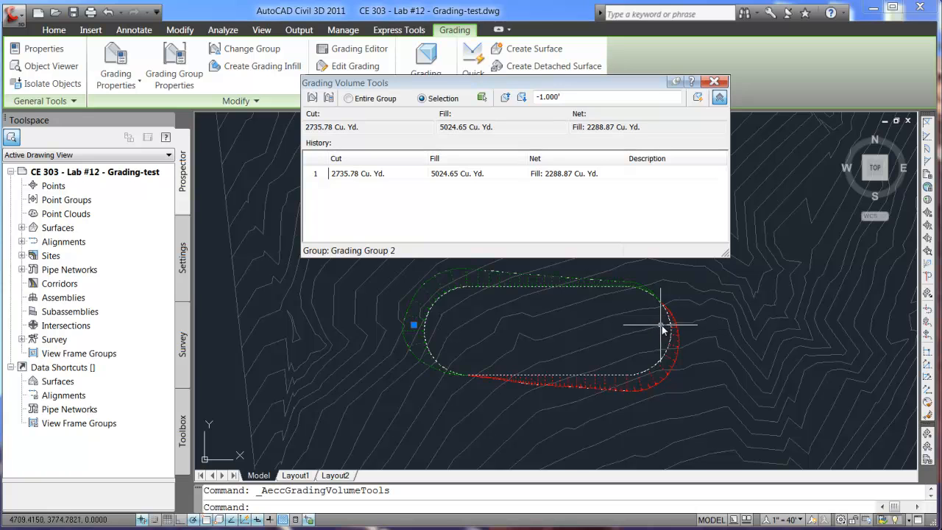
mouse_move(434, 287)
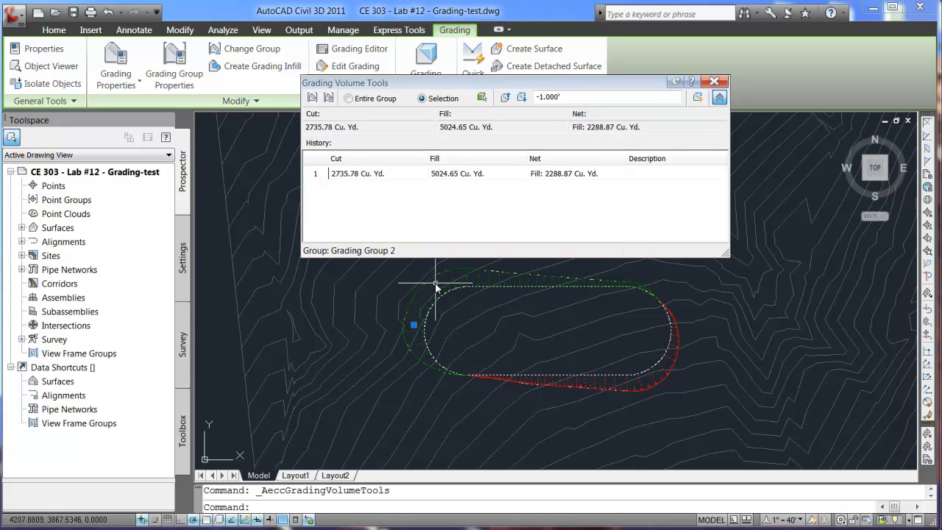
mouse_move(521, 388)
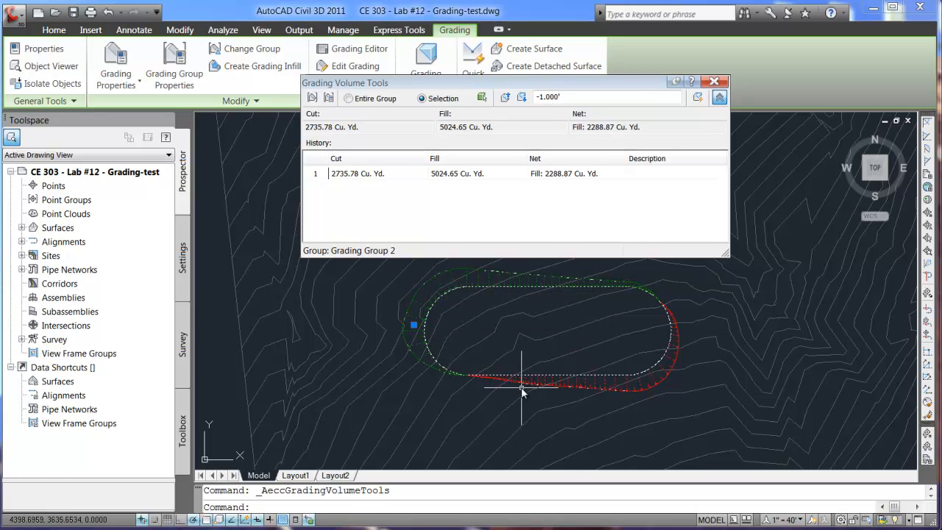
mouse_move(522, 390)
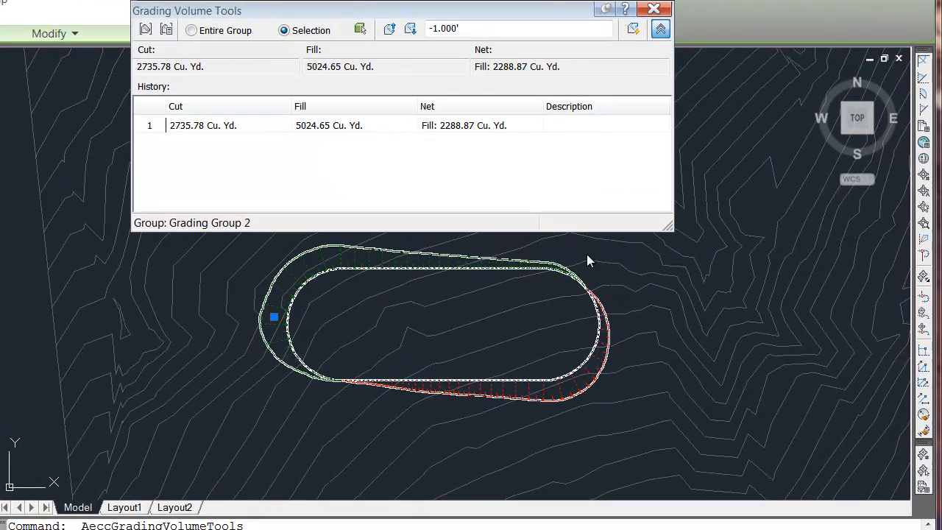
click(390, 28)
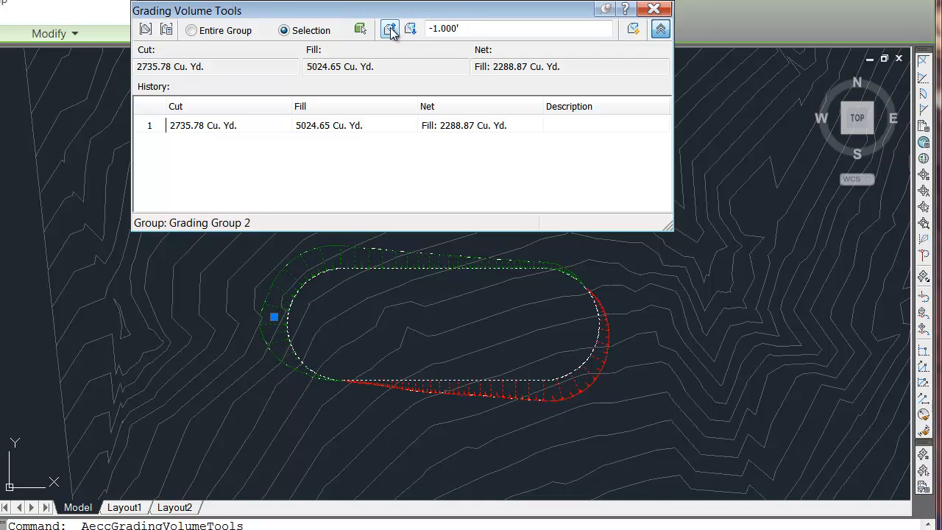
mouse_move(388, 28)
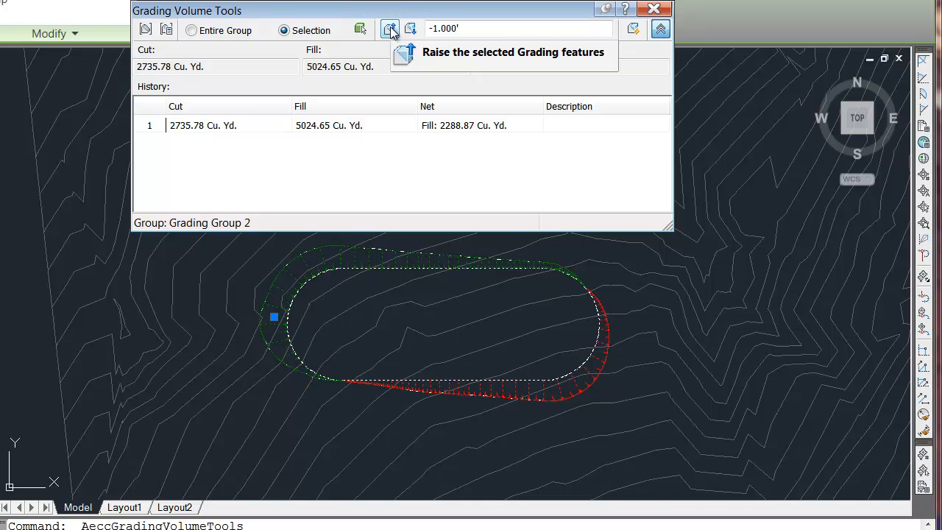
mouse_move(415, 59)
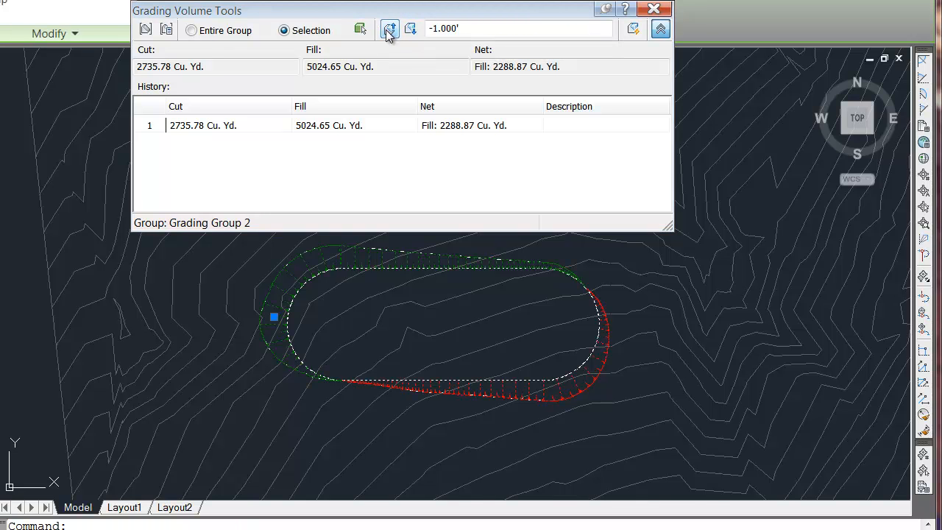
Raise the pad's feature lines 1.000' once then lower them three times, reaching net cut 196.85 Cu. Yd
click(390, 28)
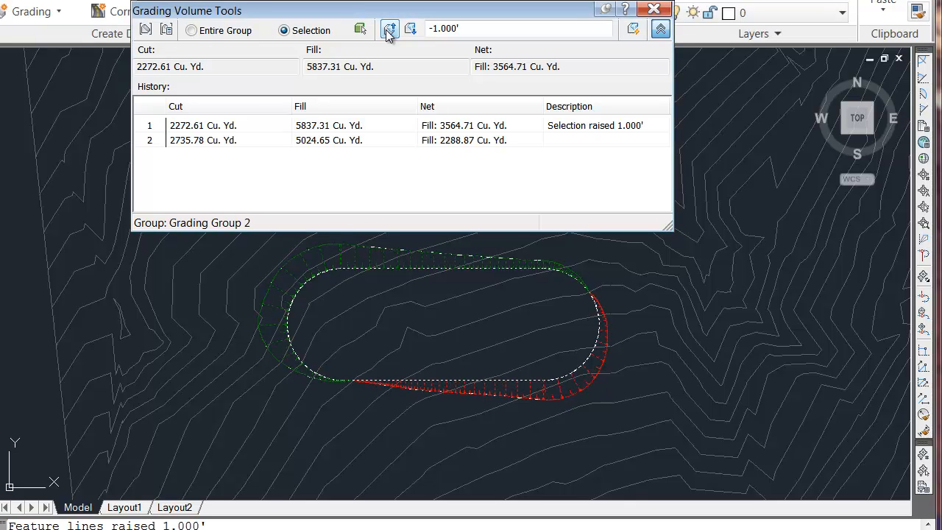
mouse_move(633, 140)
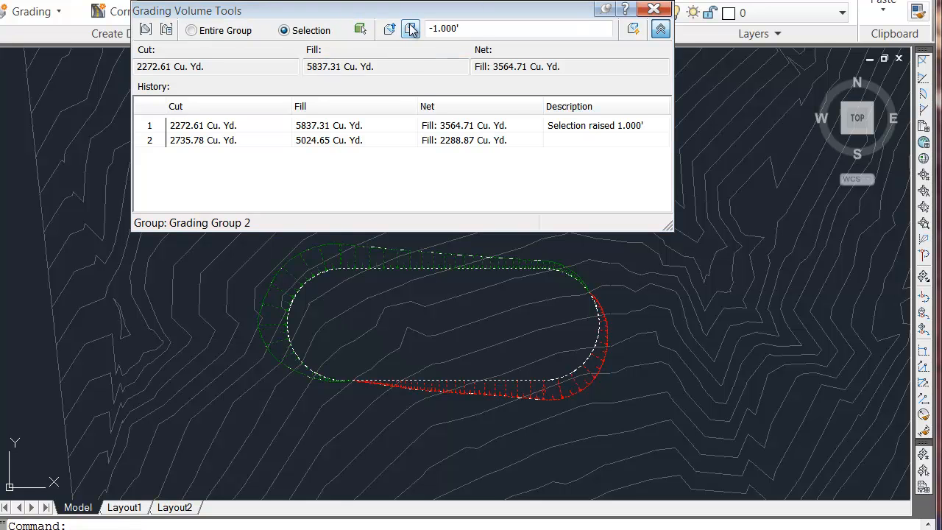
click(411, 28)
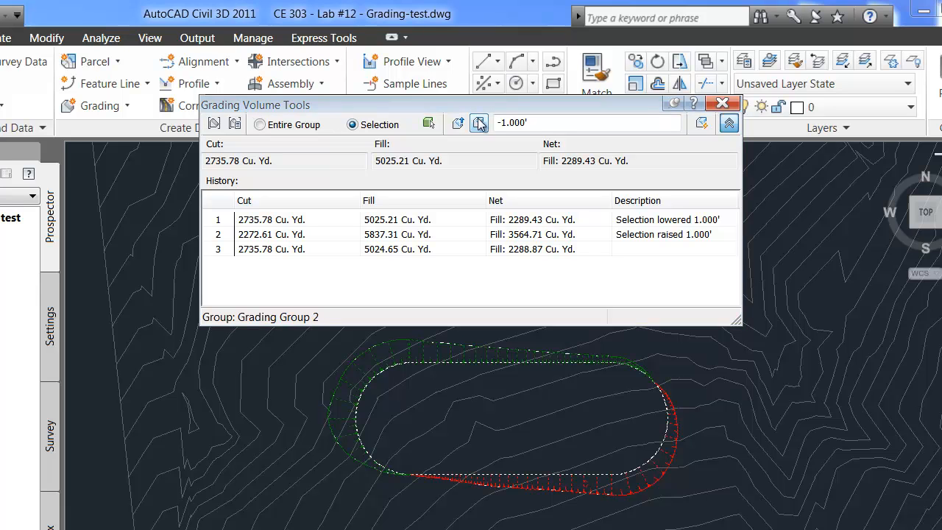
click(457, 123)
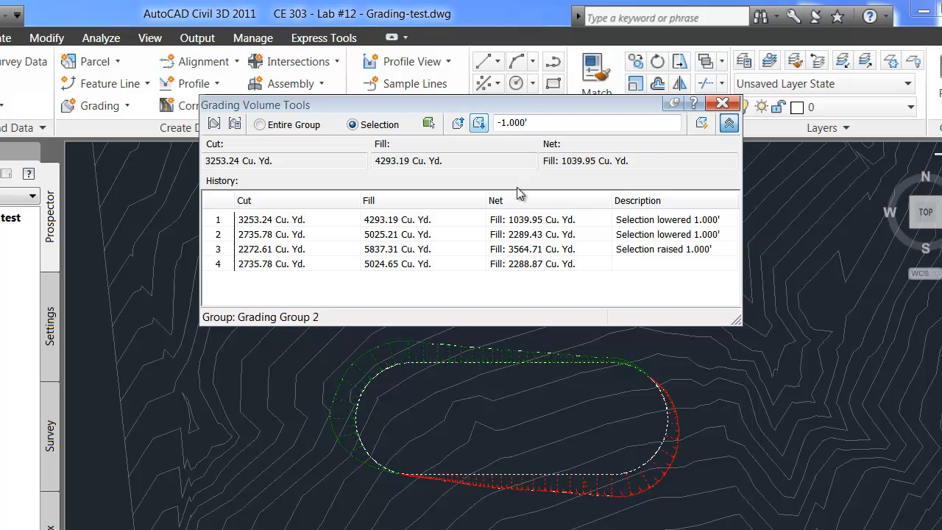
click(476, 122)
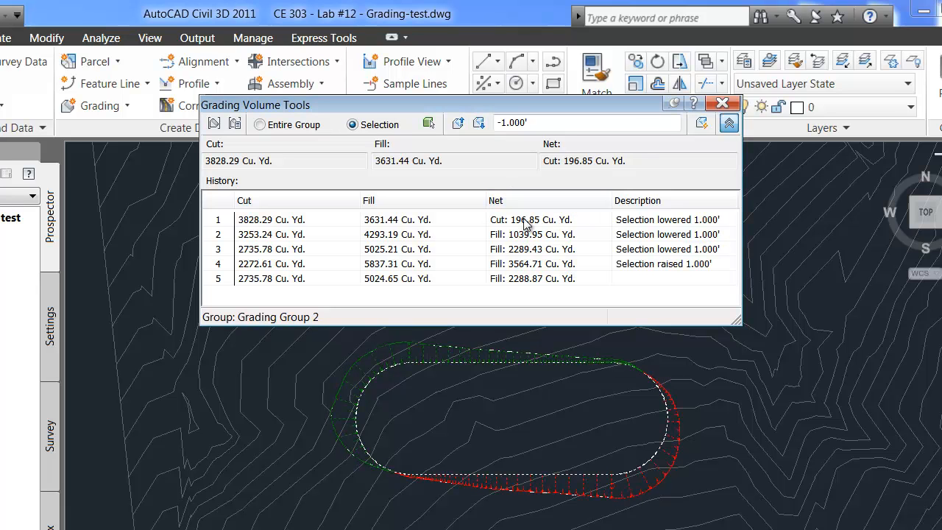
mouse_move(522, 215)
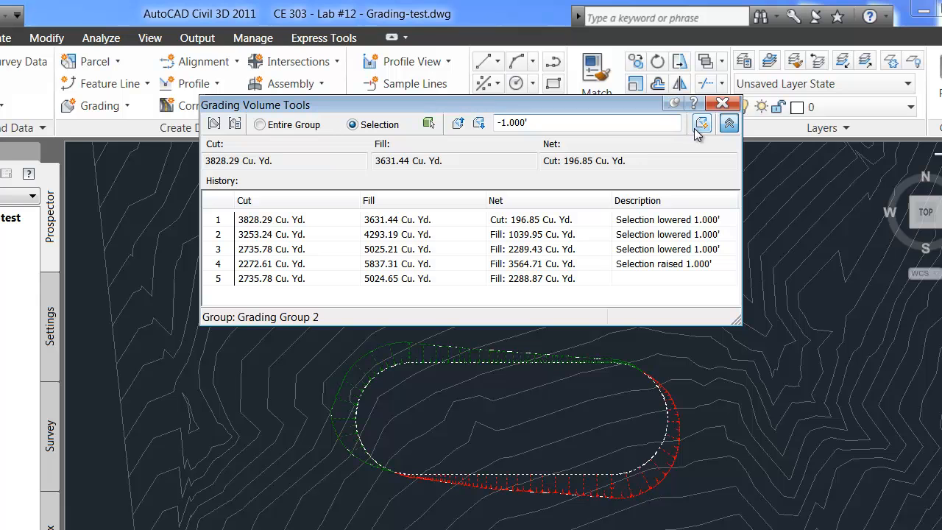
mouse_move(701, 123)
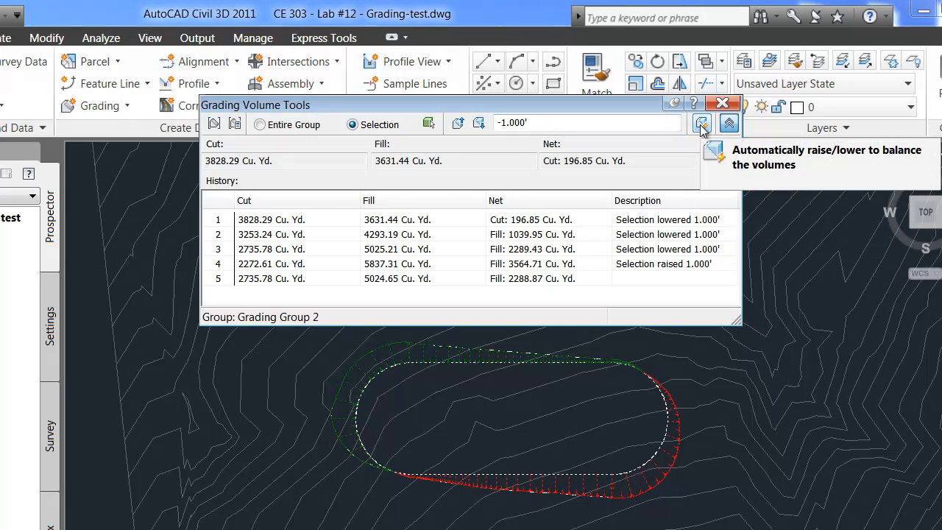
Auto-balance the grading to Required volume 0.00 Cu. Yd., leaving net cut 0.35 Cu. Yd
click(701, 124)
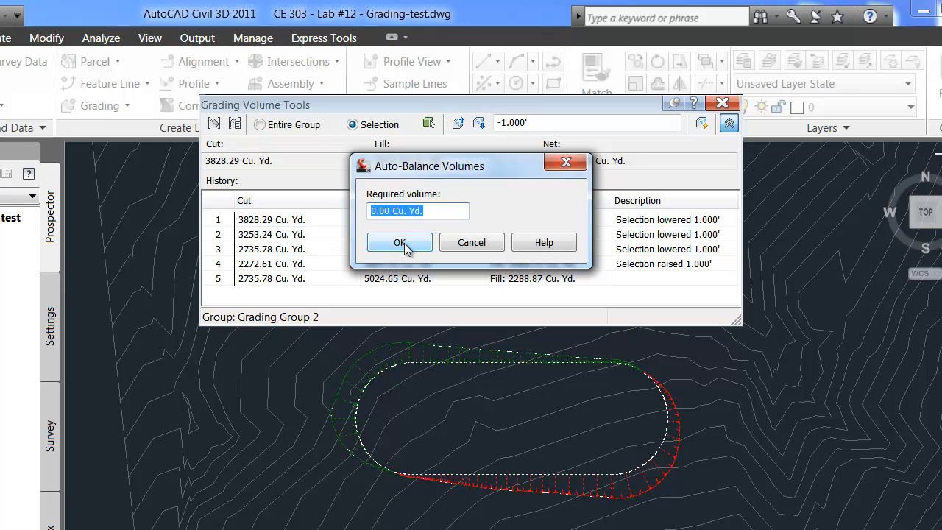
click(400, 242)
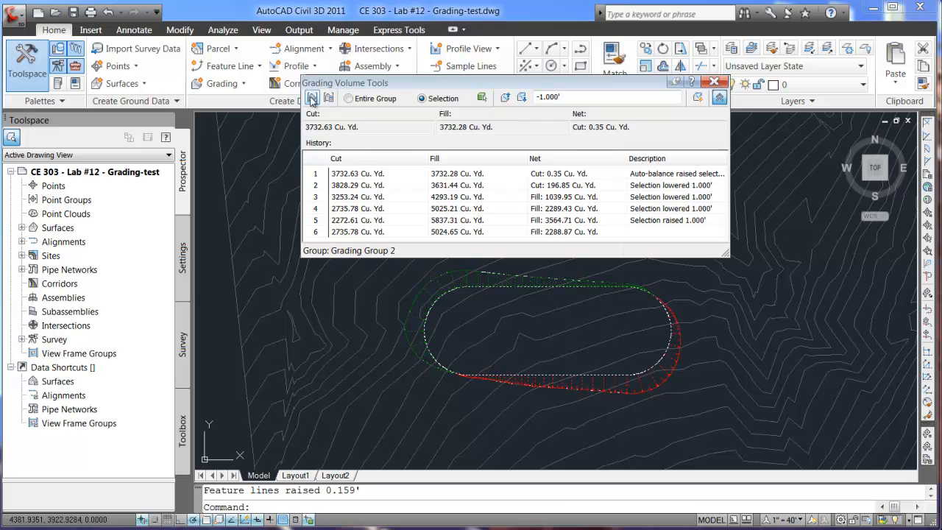
Switch the volume tools to Site 1, Grading Group 1 in the Select Grading Group dialog
click(312, 97)
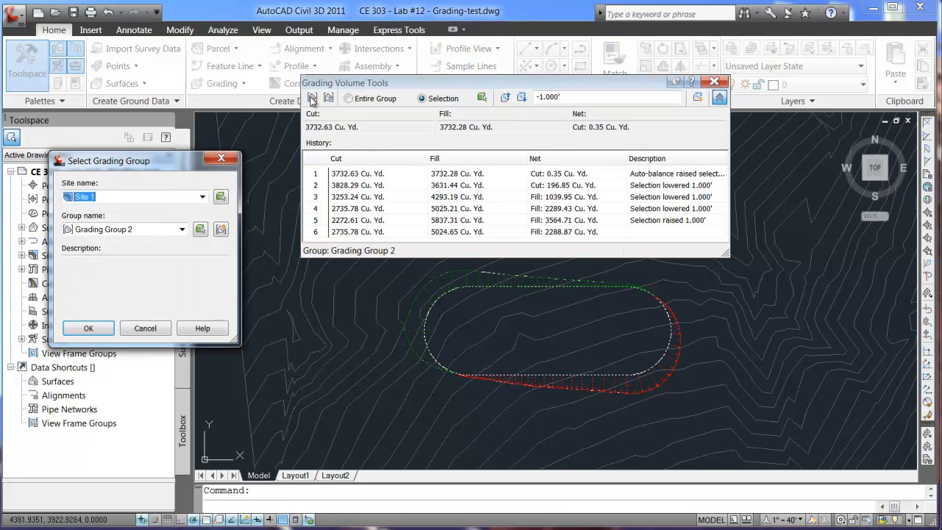
click(182, 230)
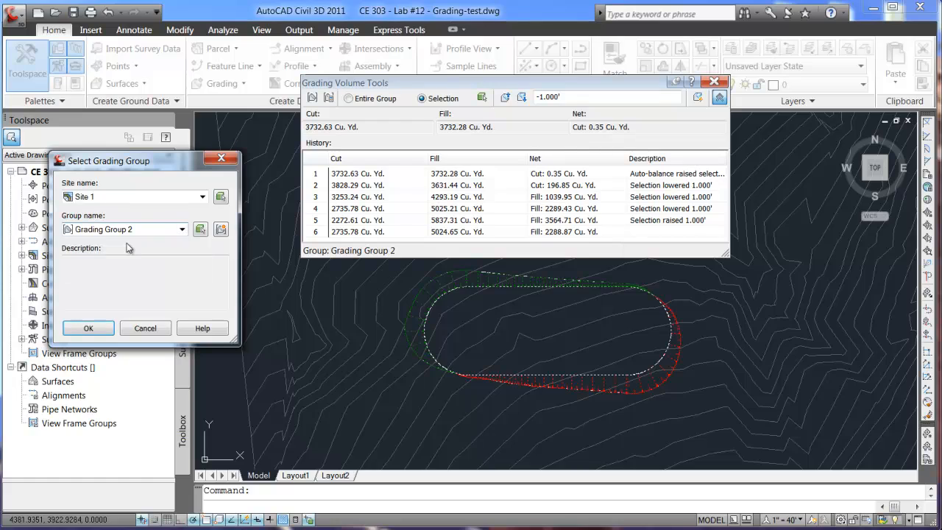
click(88, 327)
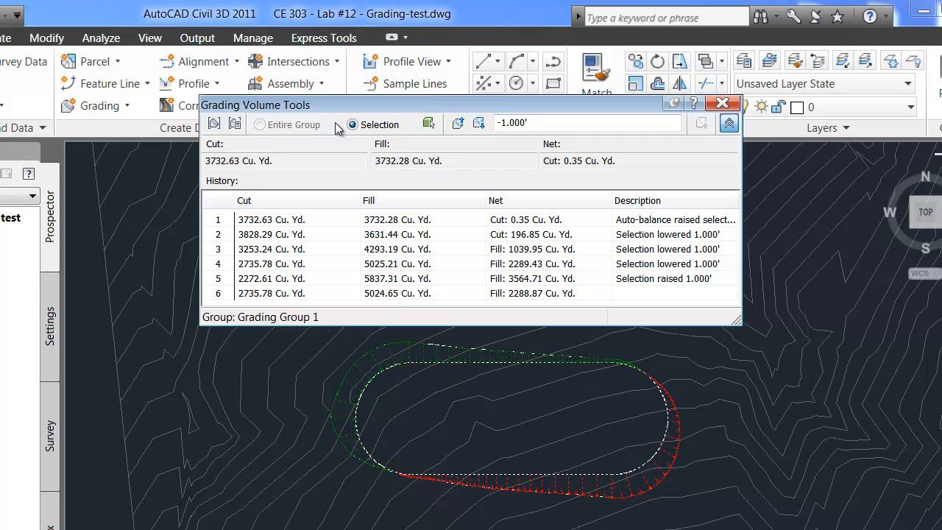
mouse_move(548, 278)
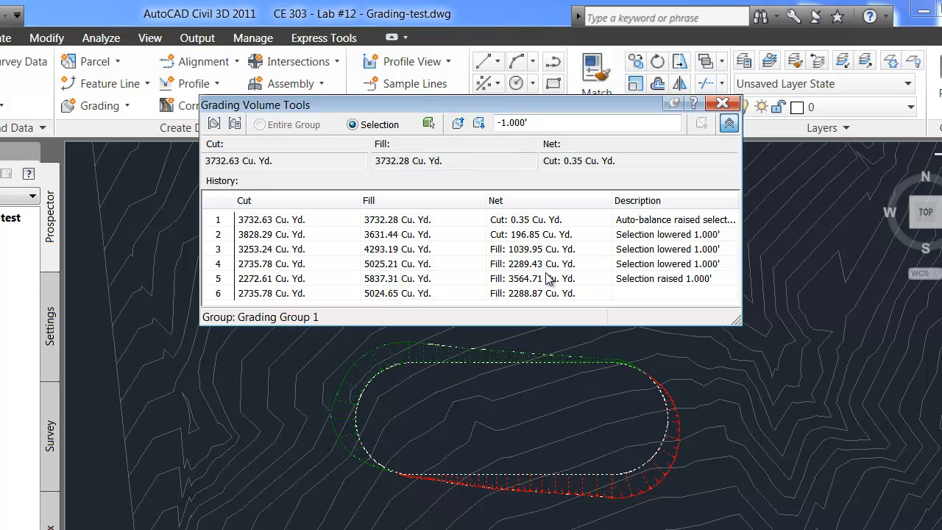